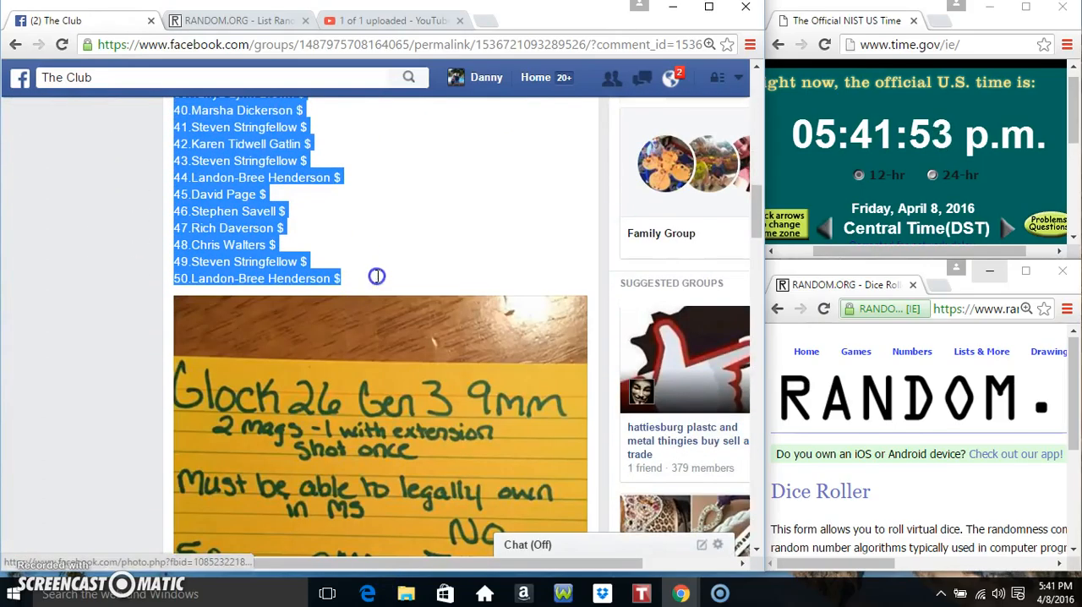
# Step: Comment "live" in The Club group's raffle thread beneath the 50-name list
pyautogui.scroll(-3)
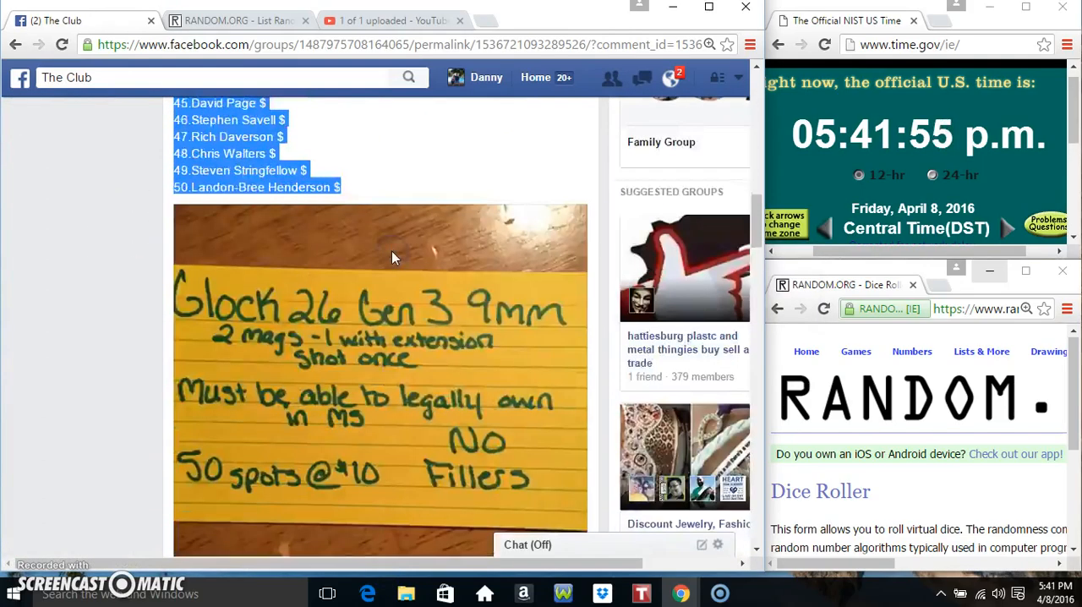
pyautogui.scroll(-3)
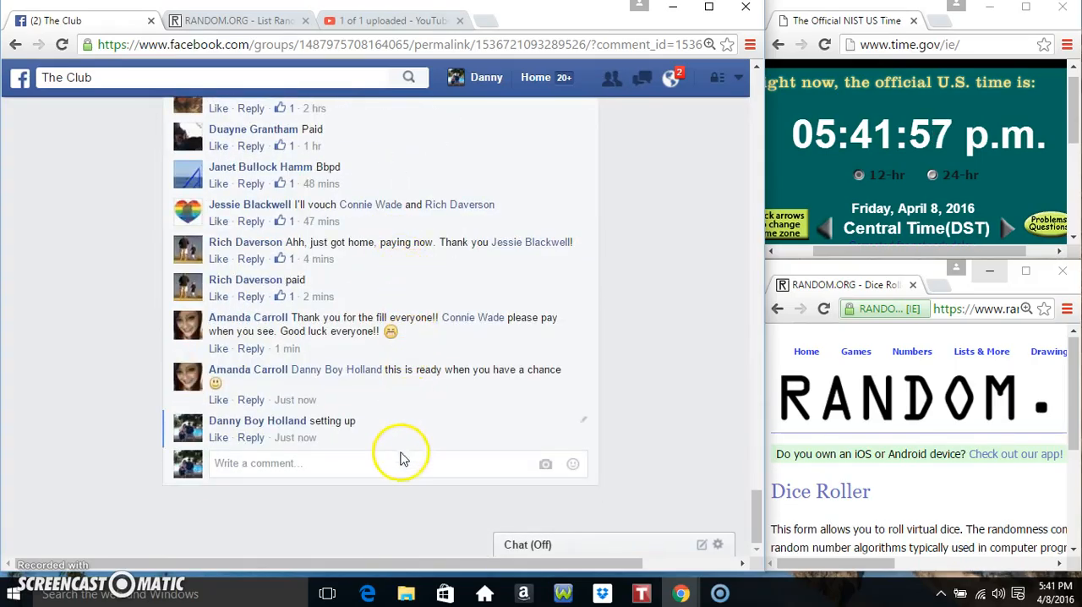
pyautogui.write('live')
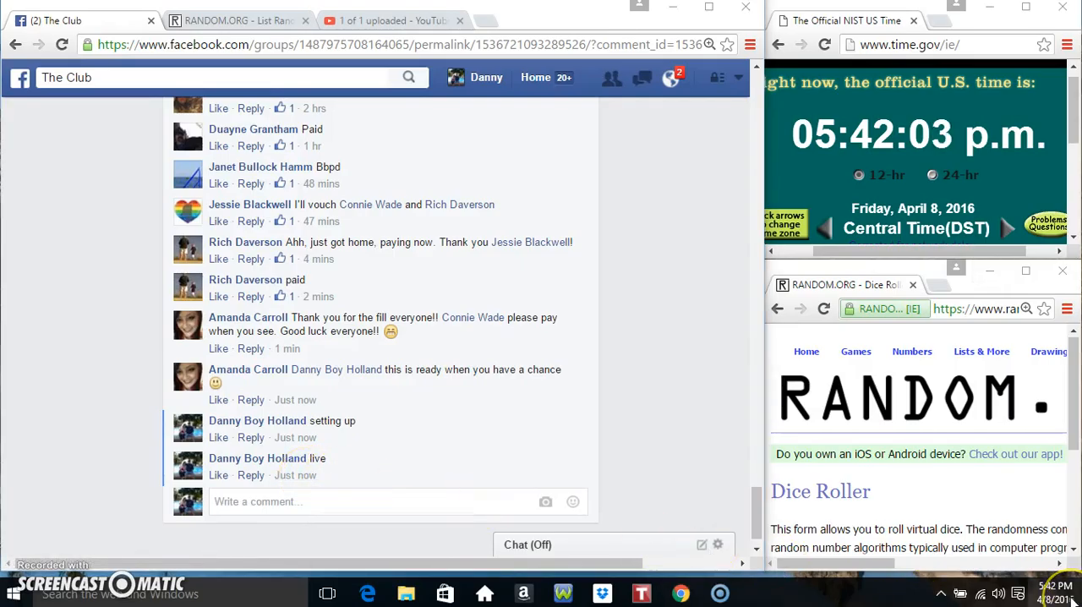
# Step: Bring the List Randomizer form with the 50 raffle names into view, ready to shuffle
pyautogui.click(241, 21)
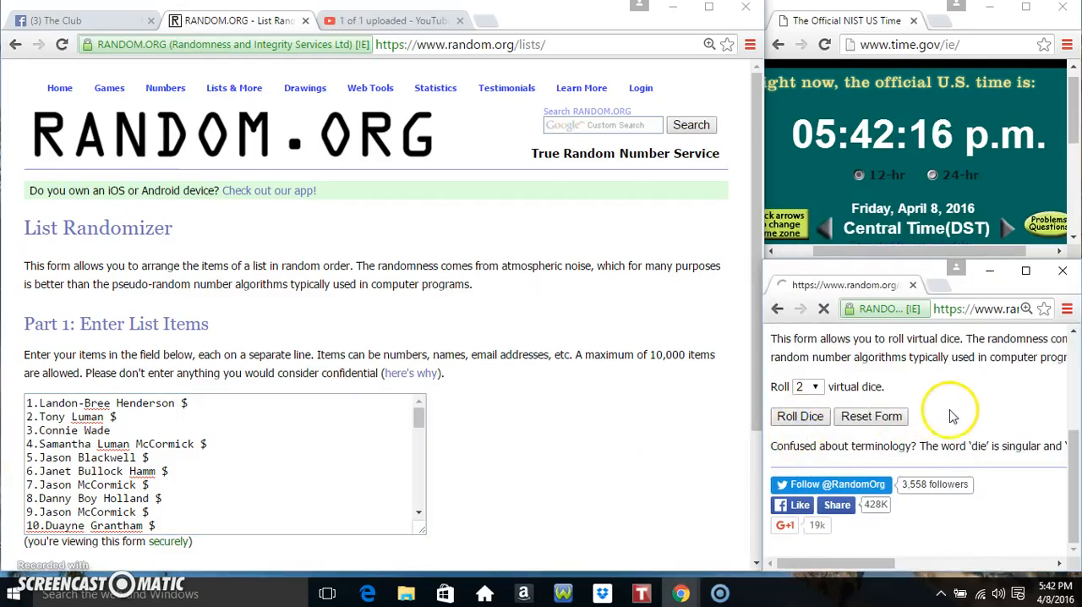
pyautogui.click(800, 416)
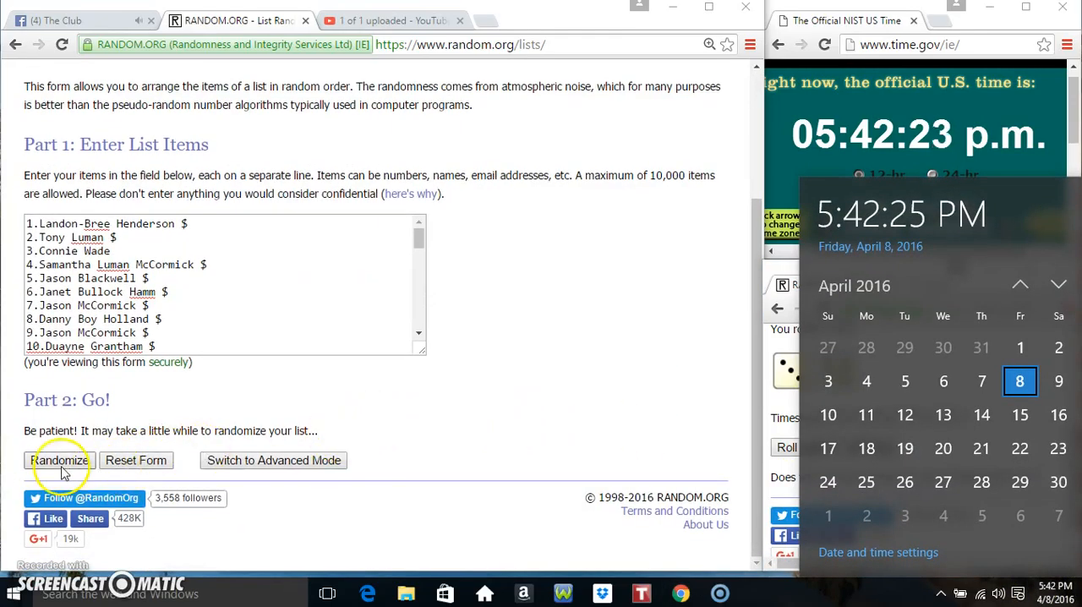
# Step: Randomize the 50-name raffle list four times in a row
pyautogui.click(60, 461)
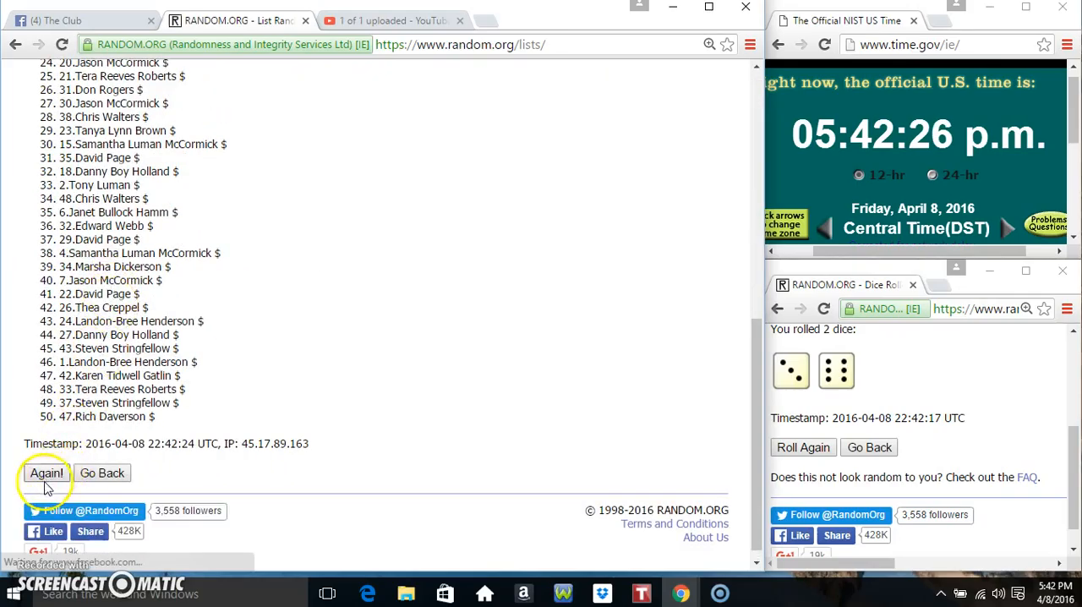
pyautogui.click(47, 473)
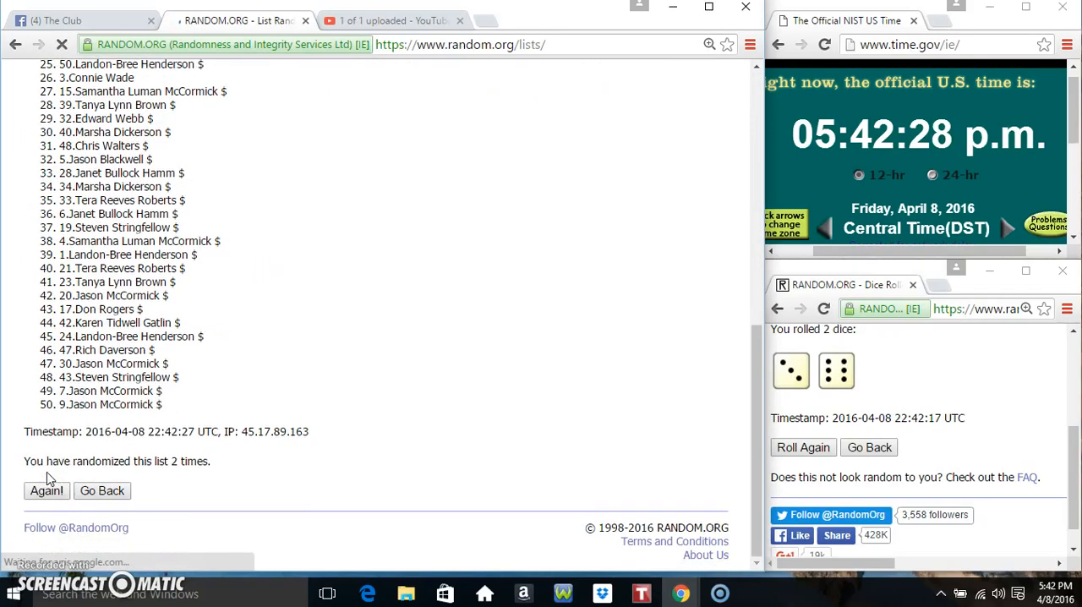
pyautogui.click(45, 490)
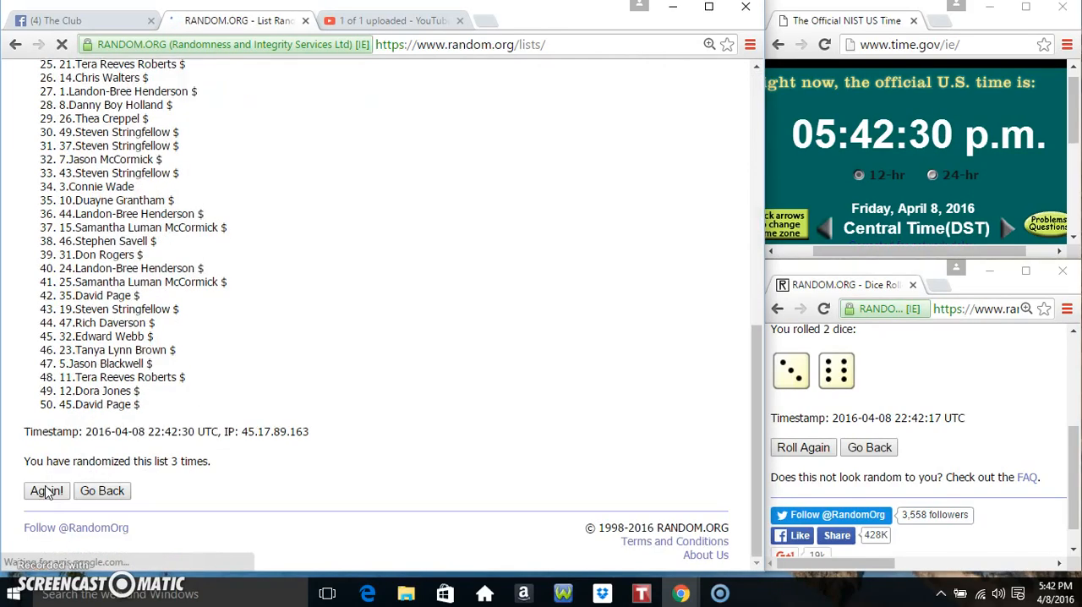
pyautogui.click(45, 490)
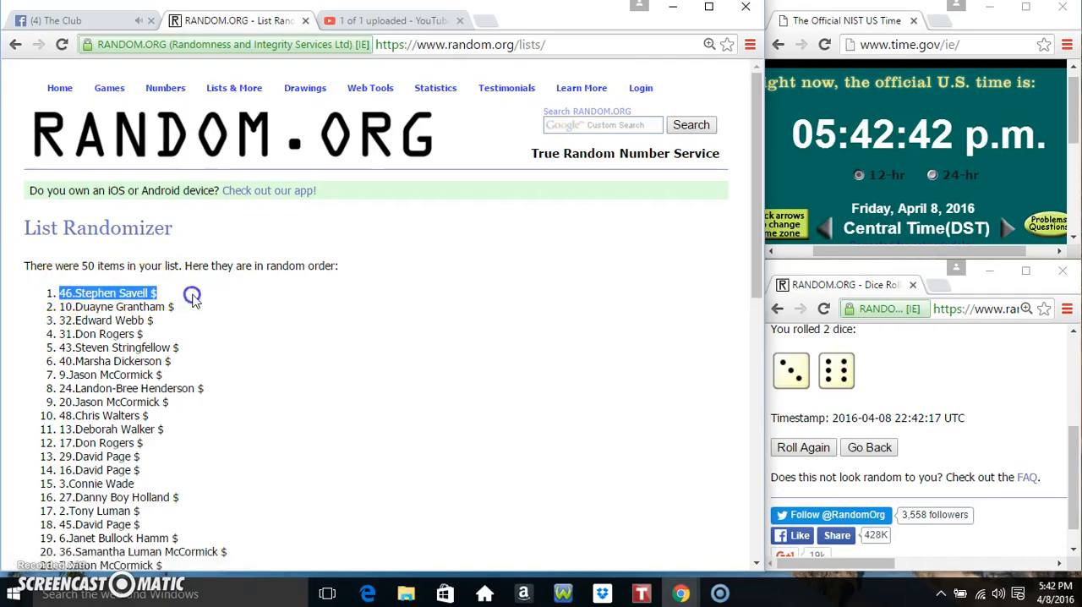
pyautogui.scroll(-3)
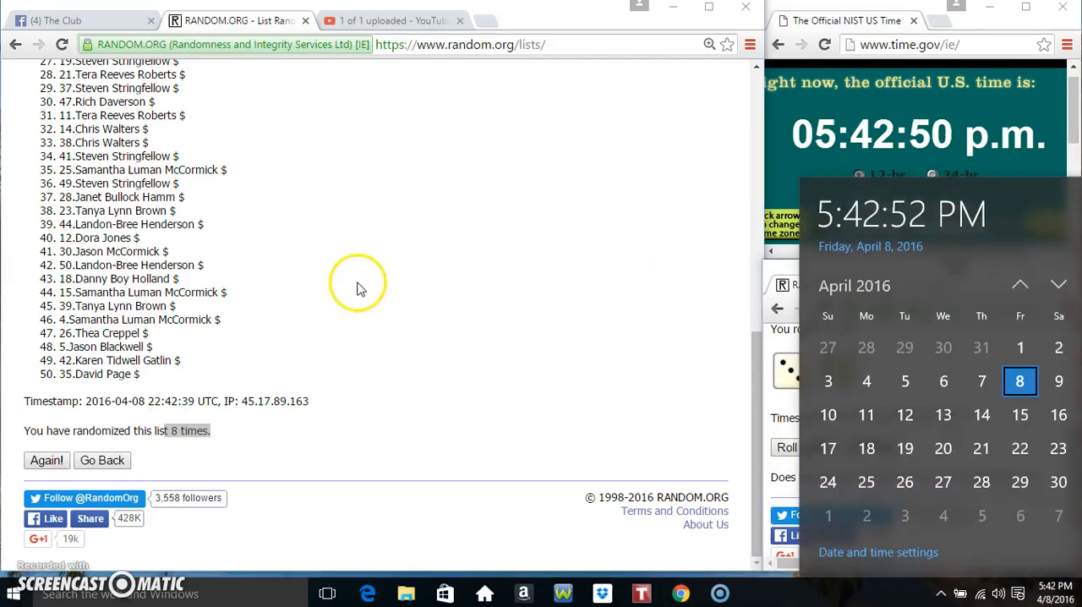
pyautogui.click(46, 460)
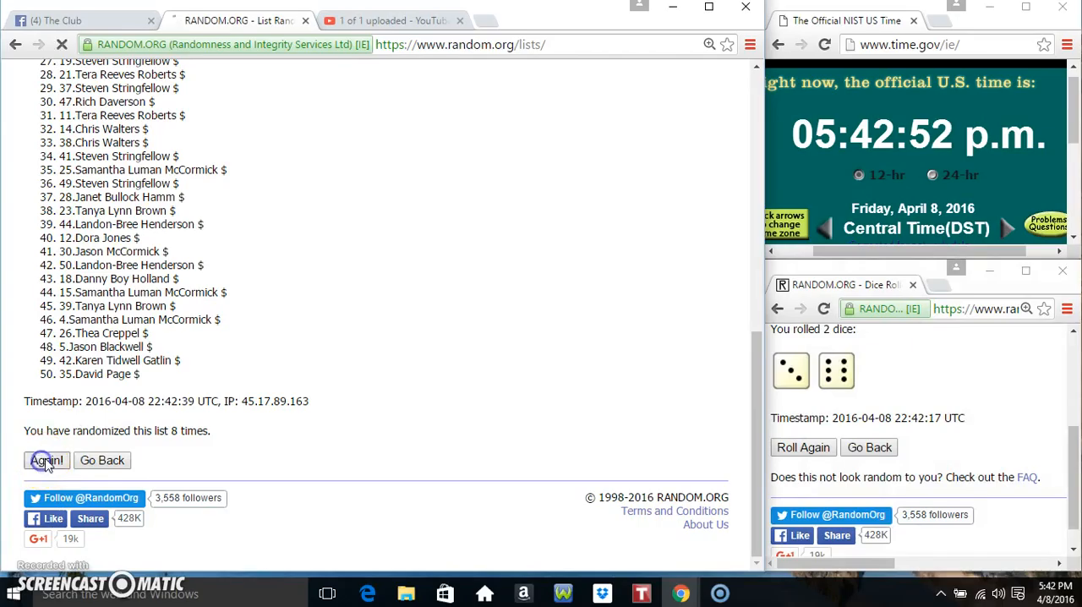
pyautogui.click(48, 460)
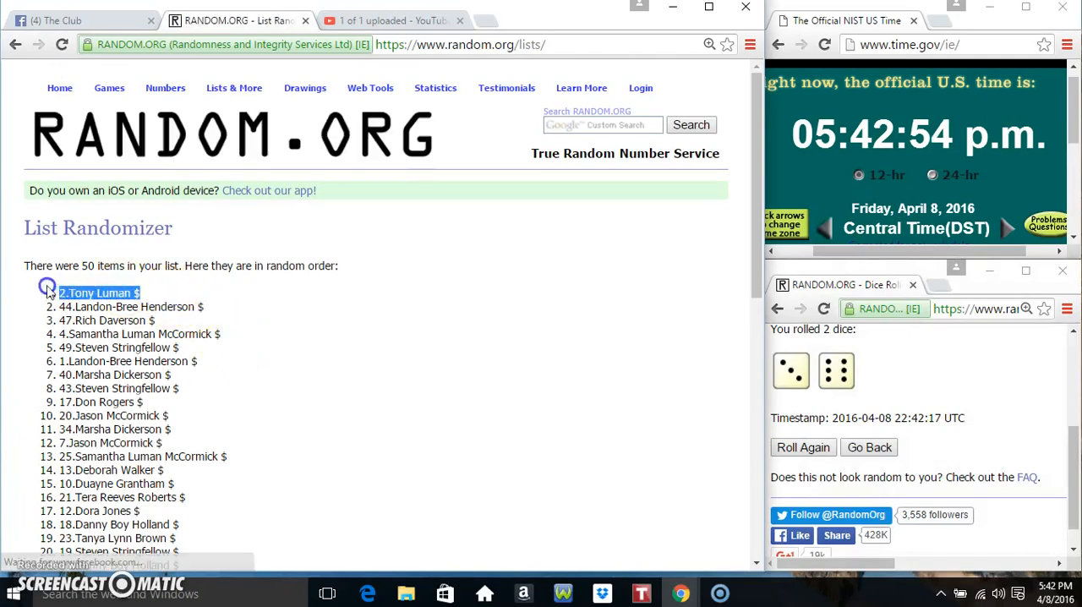
pyautogui.scroll(-3)
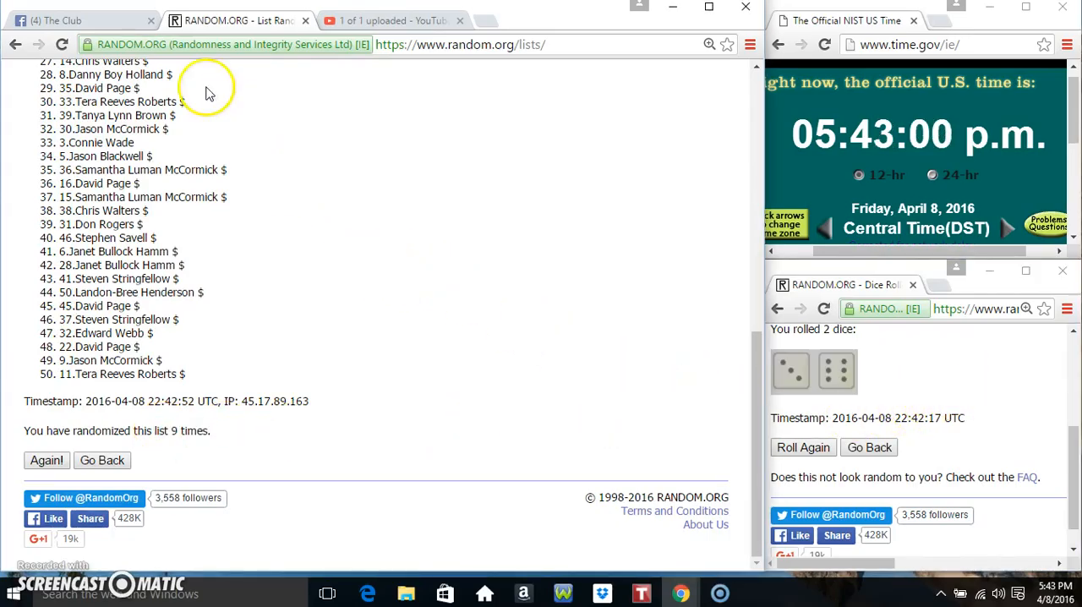
pyautogui.click(85, 21)
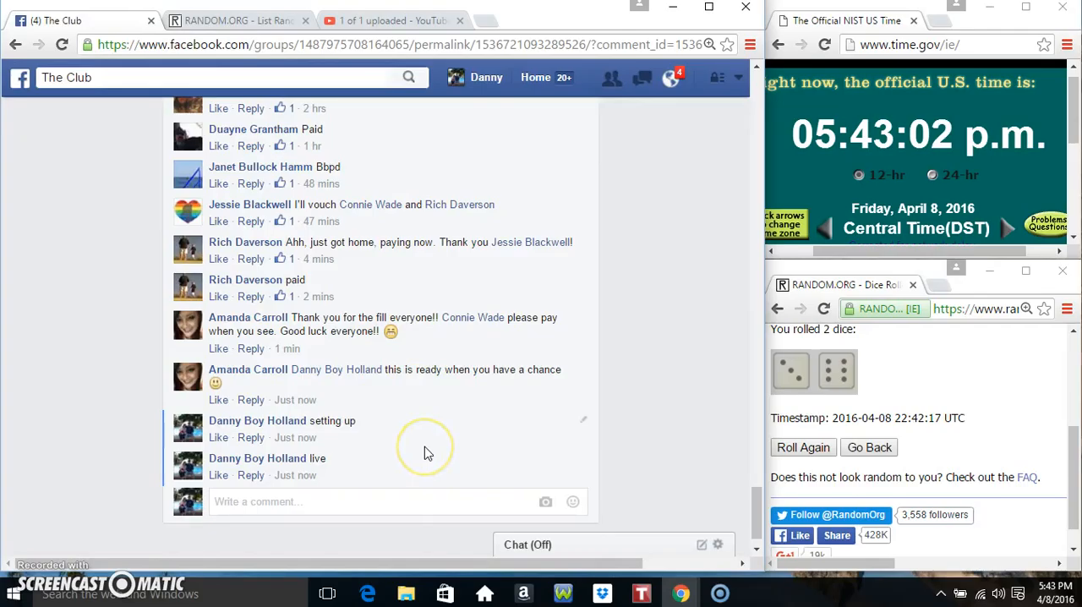